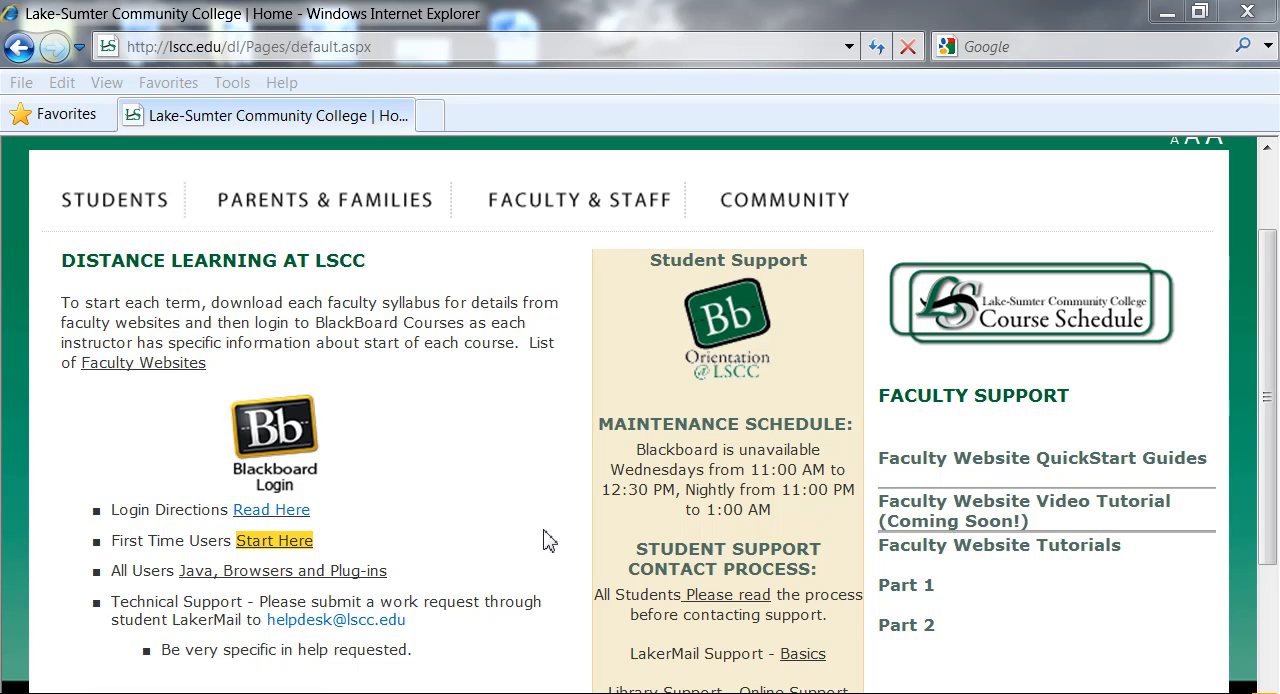
mouse_move(458, 210)
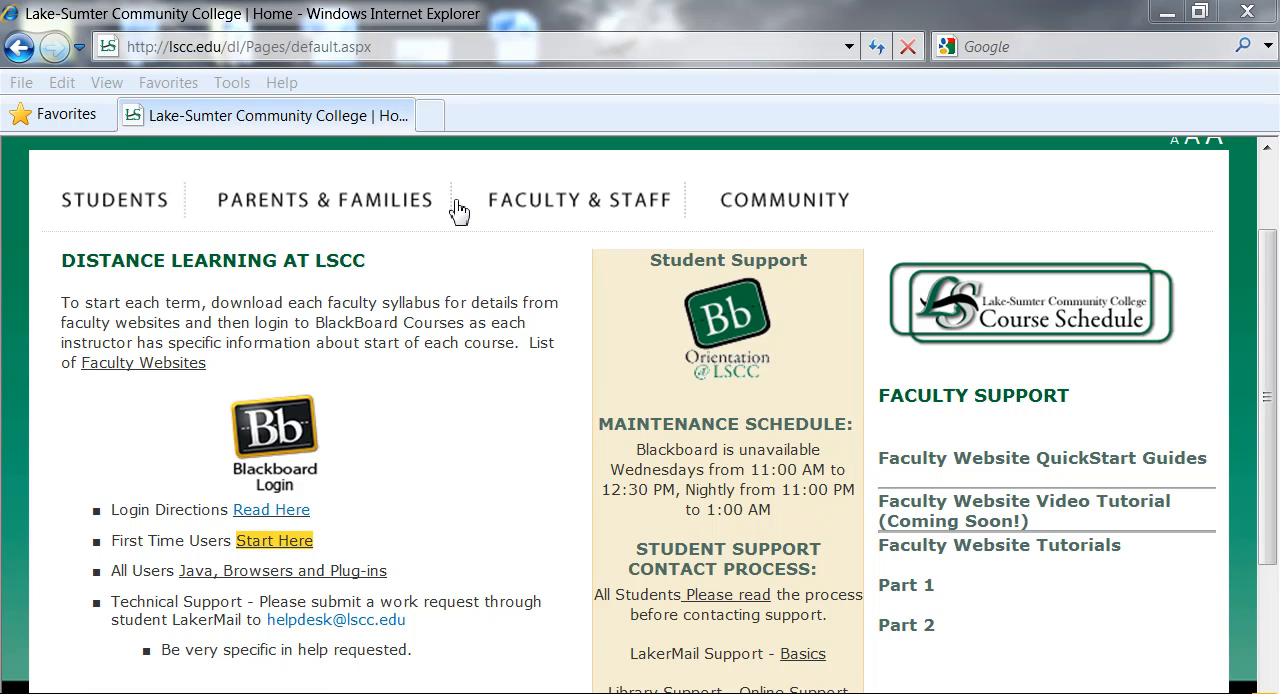
Return to the lscc.edu college home page from the distance learning page
left_click(400, 46)
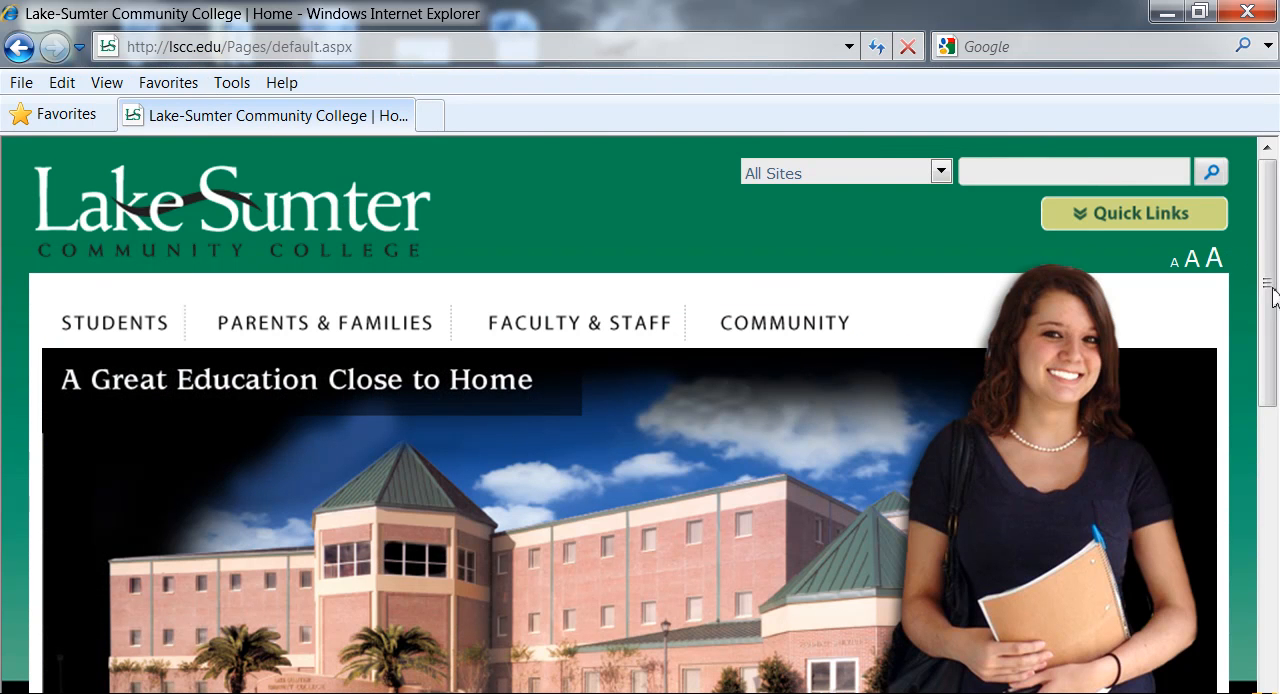
Reach the Blackboard link in the home page quick links and go to the distance learning page
scroll("down", 3)
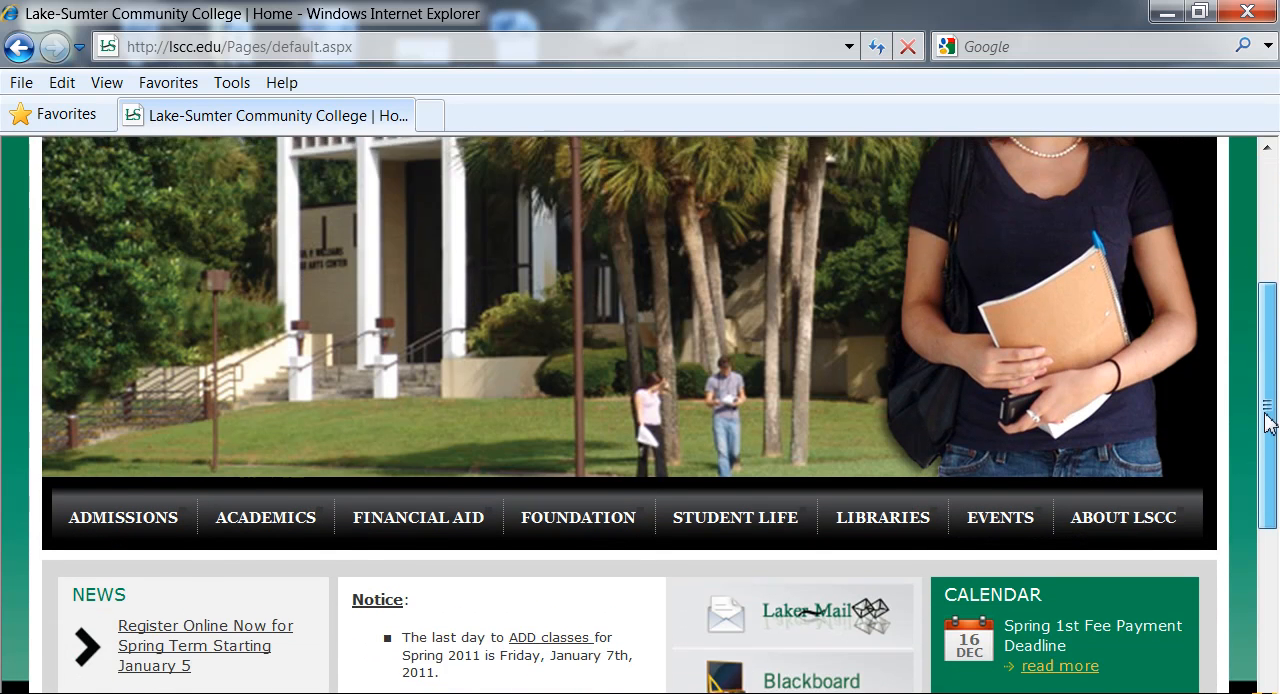
scroll("down", 3)
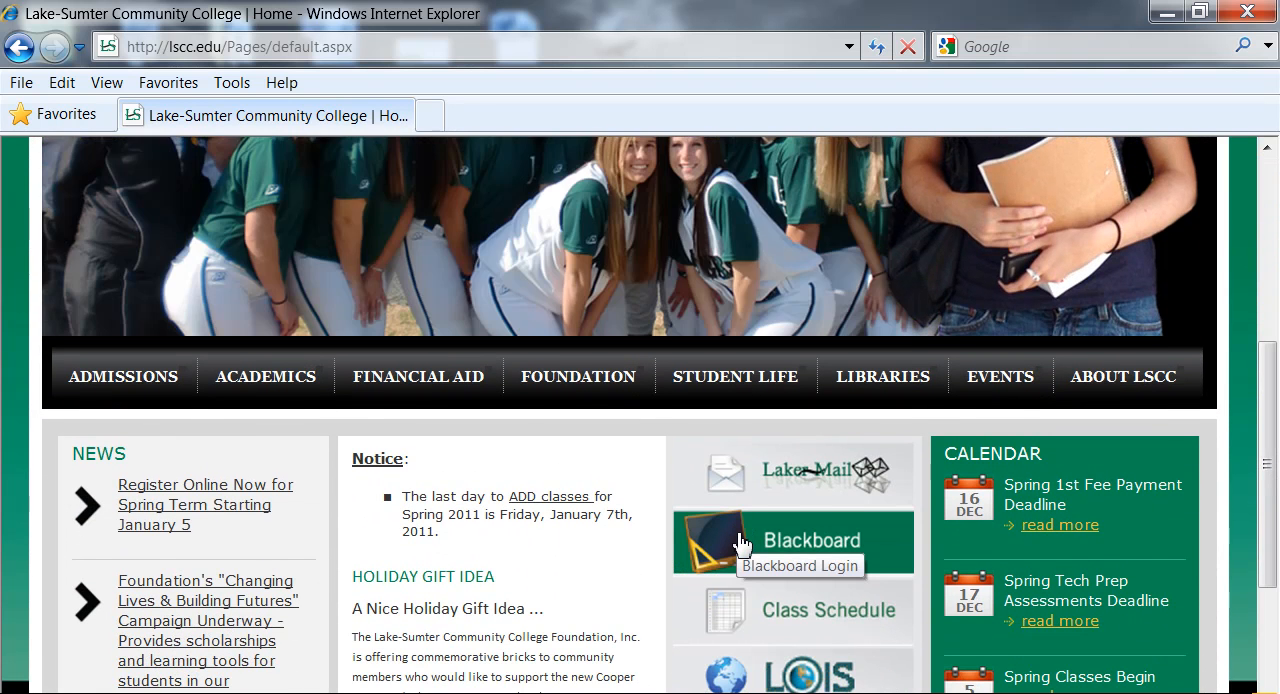
left_click(792, 542)
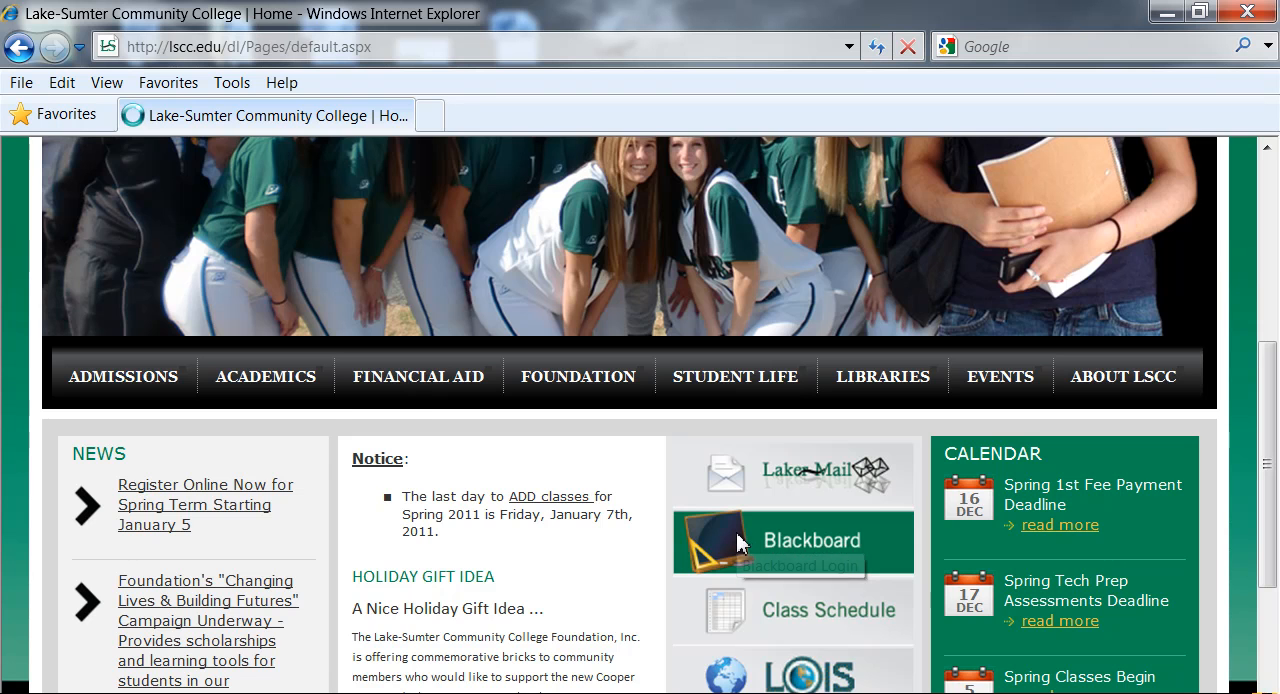
Use the Blackboard Login logo on the Distance Learning page to bring up the MyLSCC Blackboard window
left_click(792, 542)
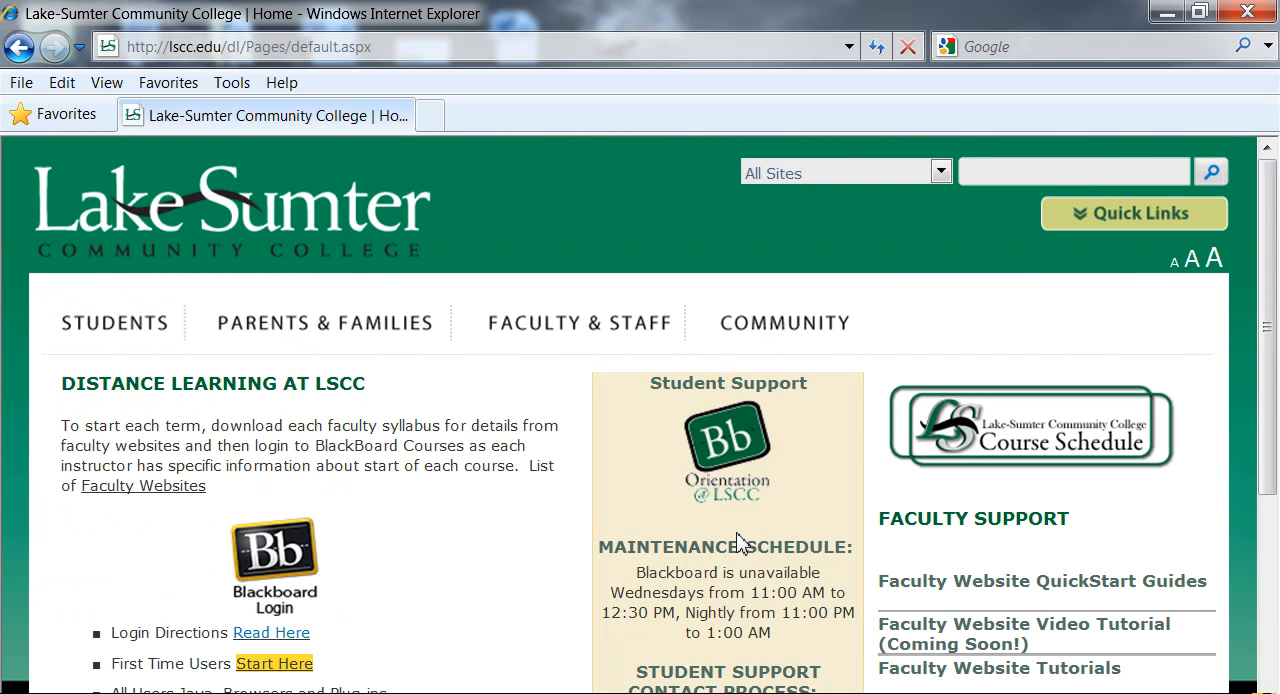
mouse_move(1272, 262)
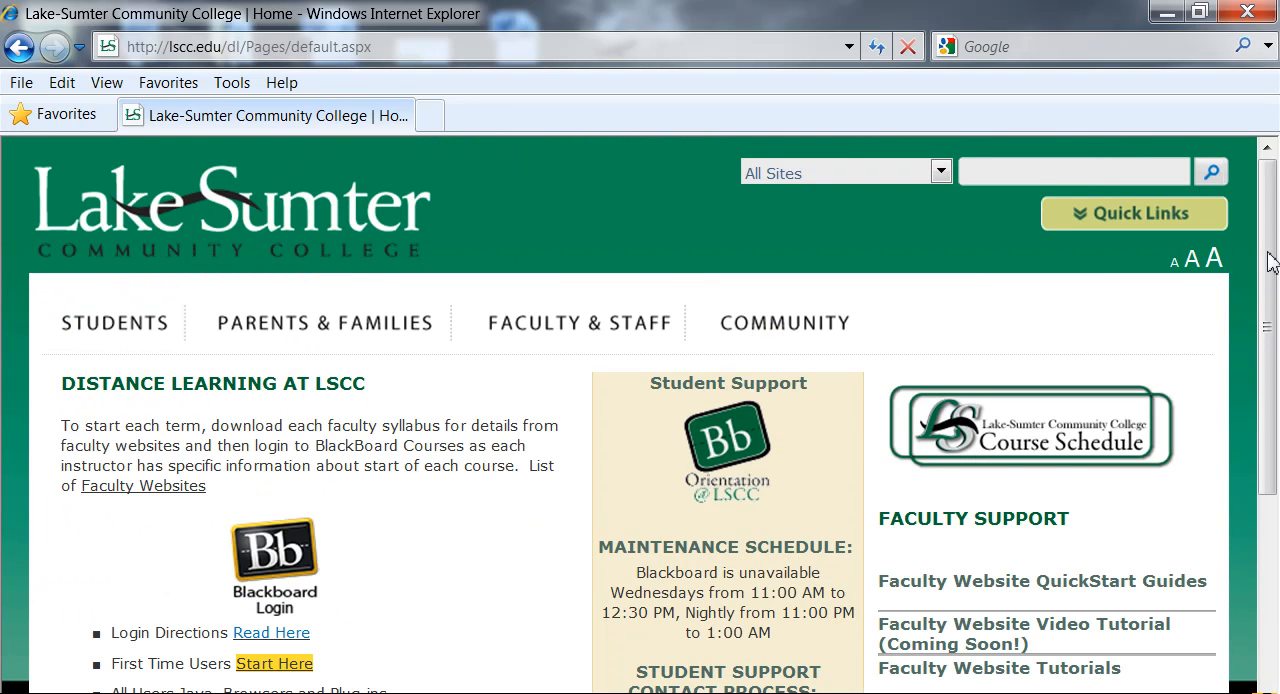
scroll("down", 3)
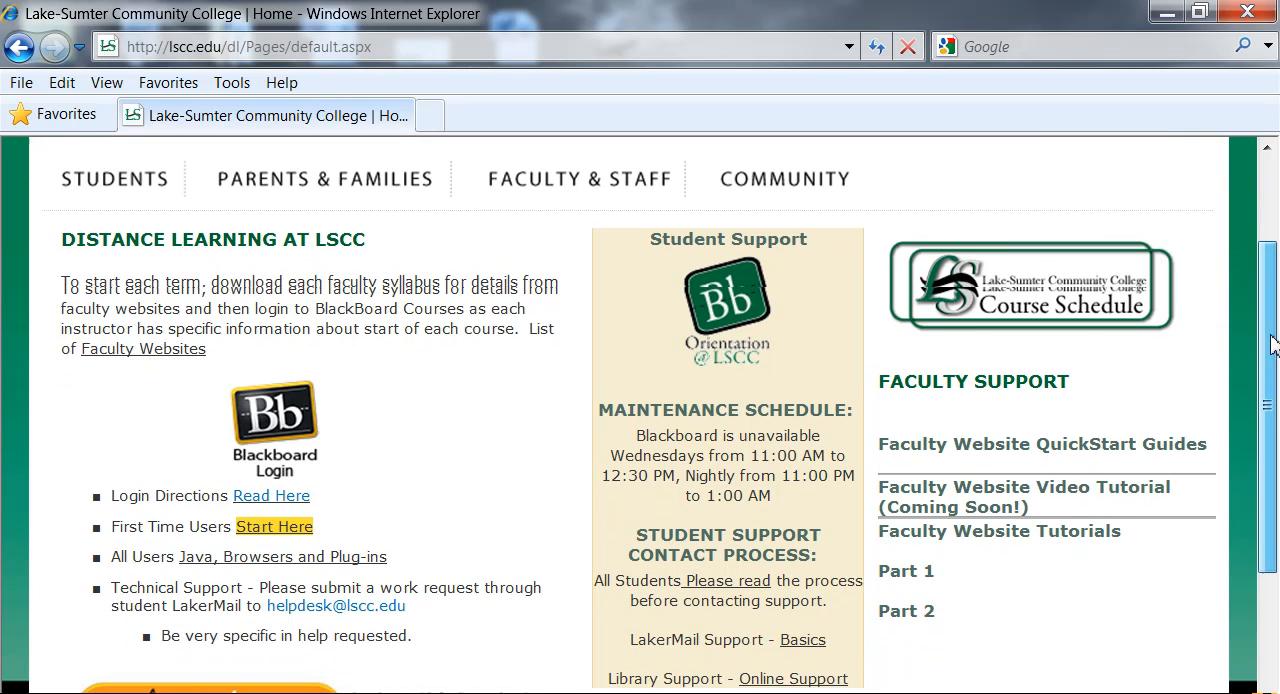
scroll("down", 3)
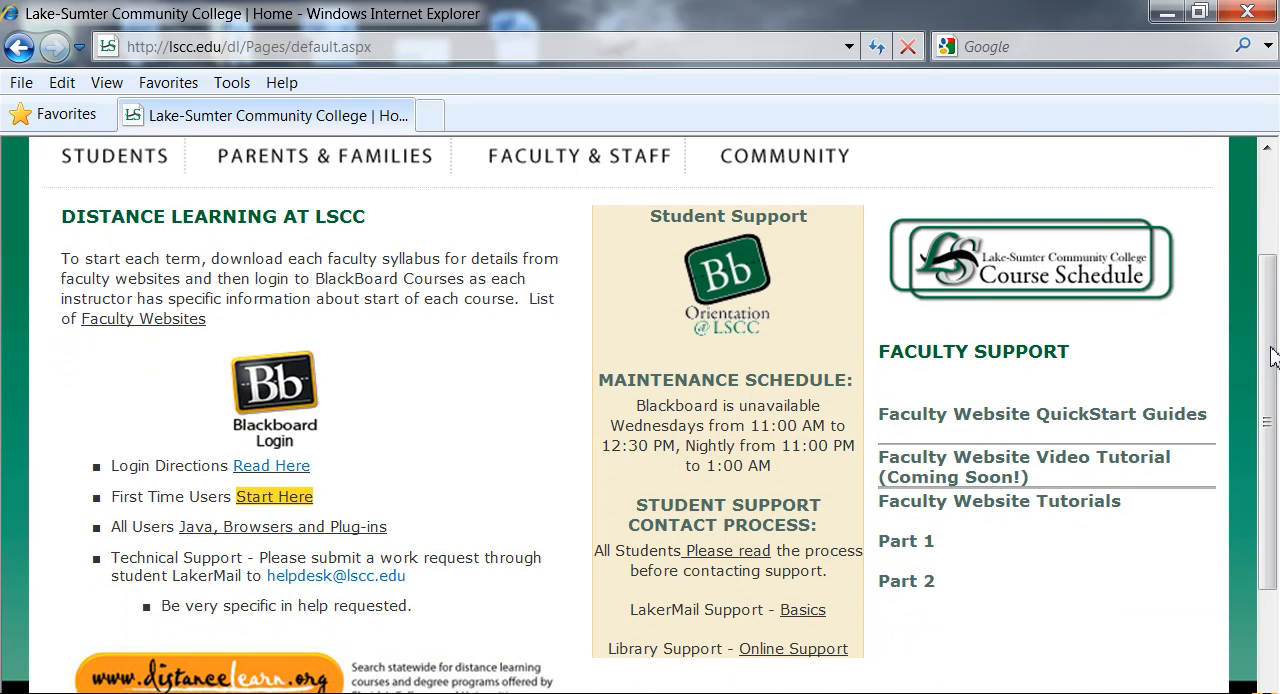
mouse_move(900, 394)
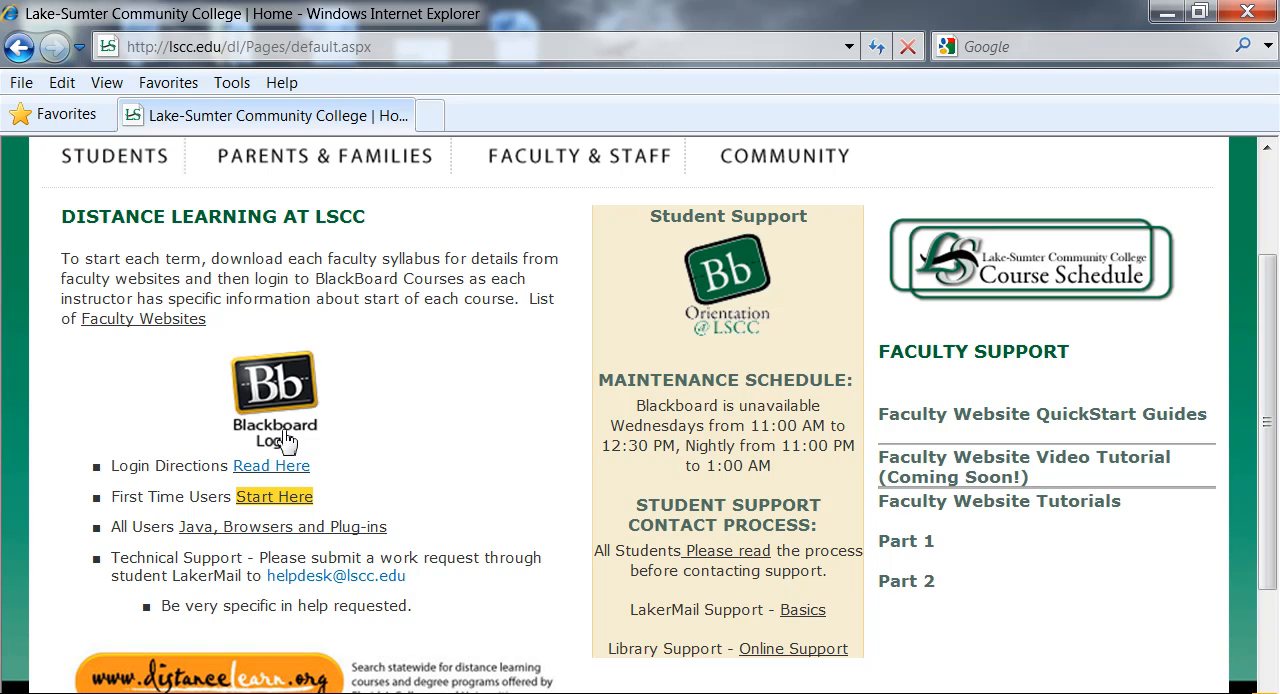
mouse_move(268, 400)
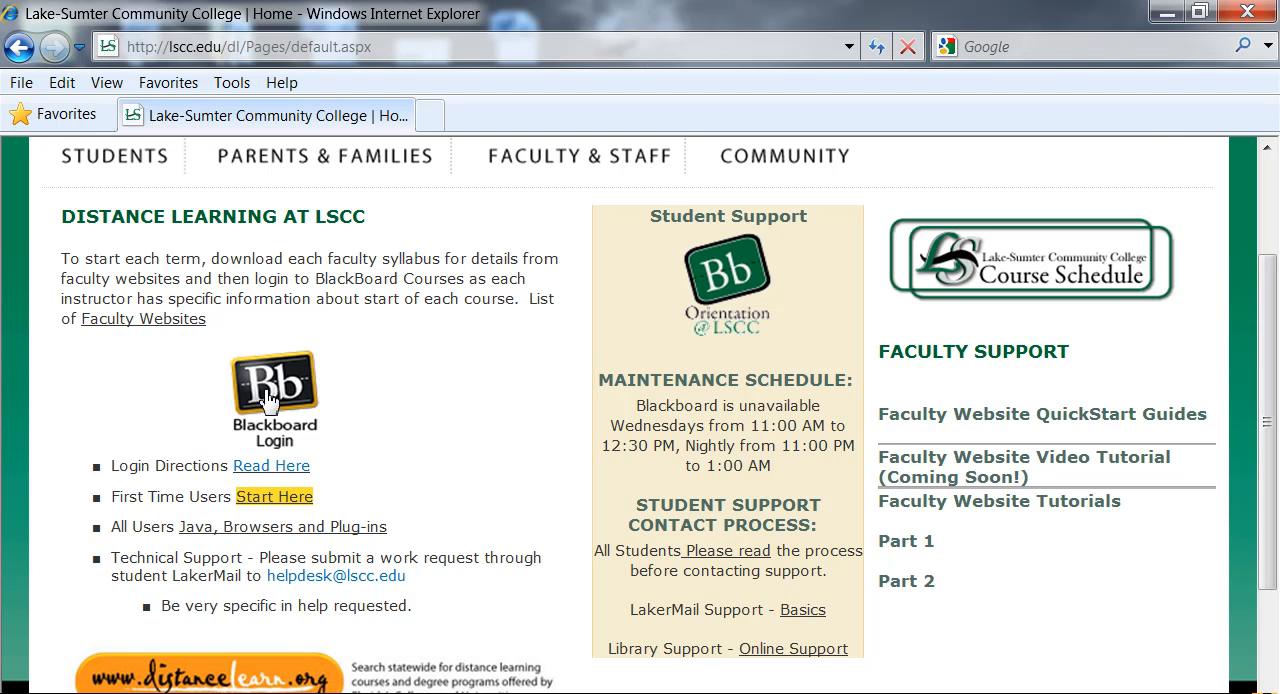
left_click(274, 384)
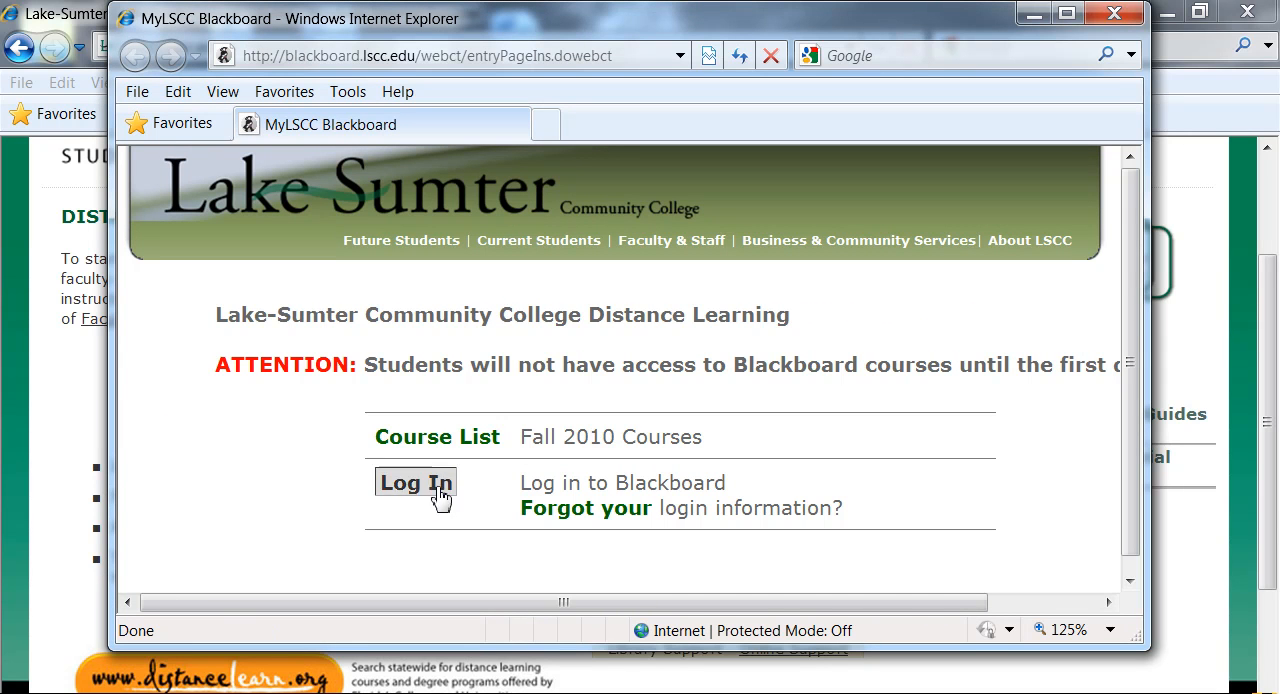
Choose Log In on the MyLSCC Blackboard entry page to reach the sign-in page
left_click(416, 484)
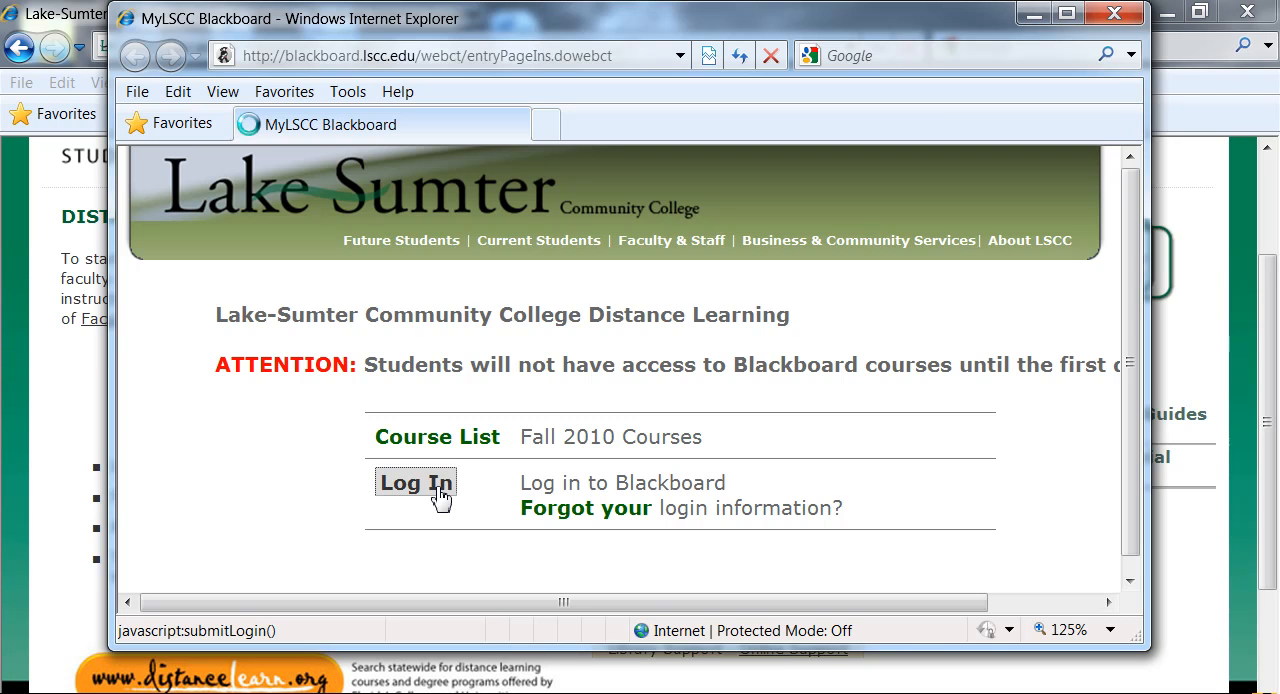
left_click(414, 484)
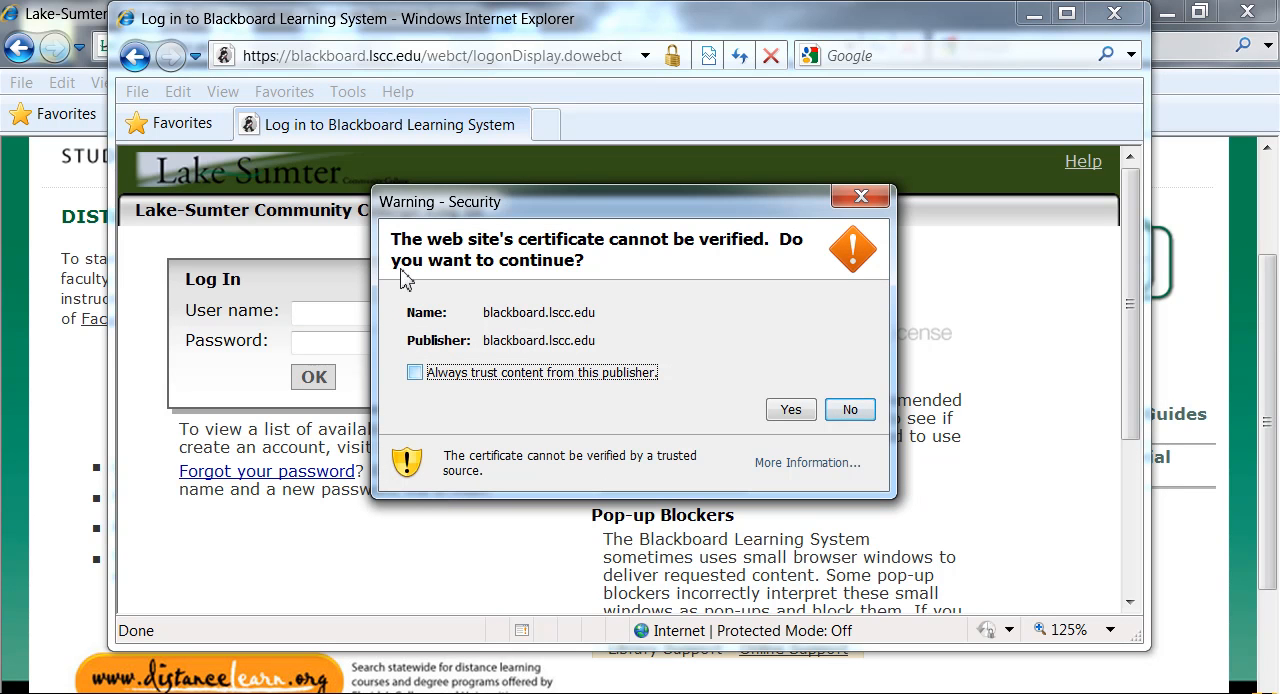
mouse_move(278, 72)
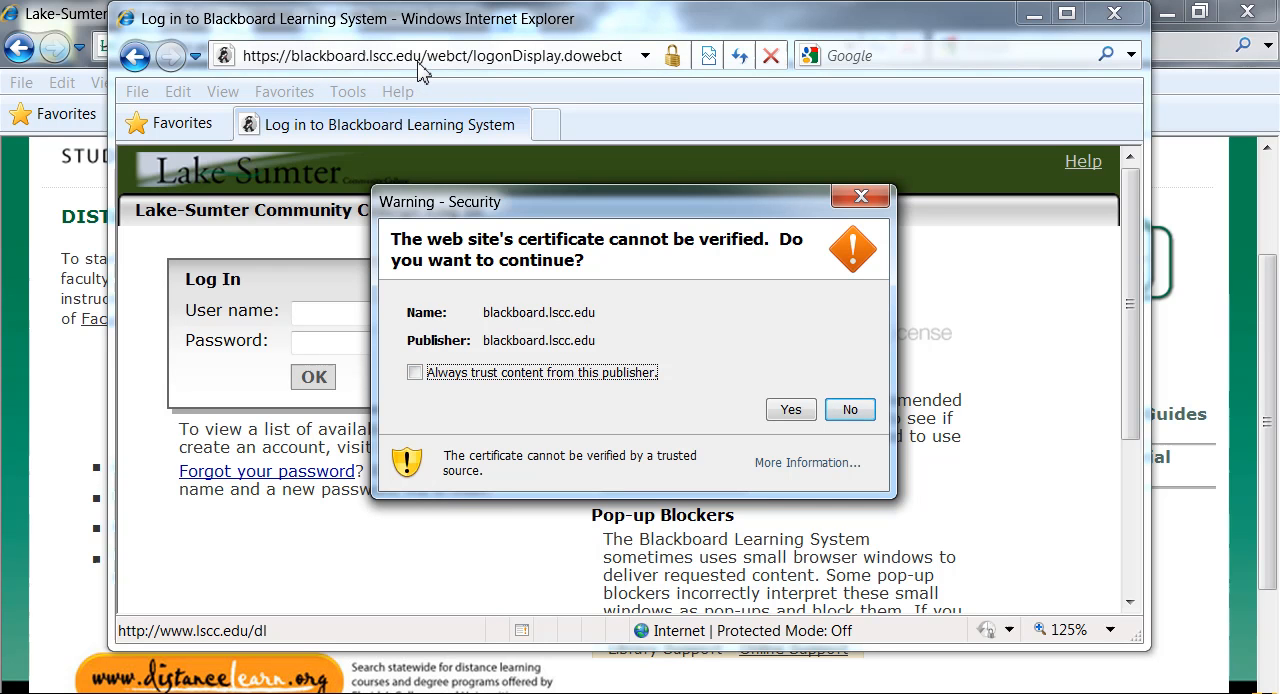
mouse_move(778, 318)
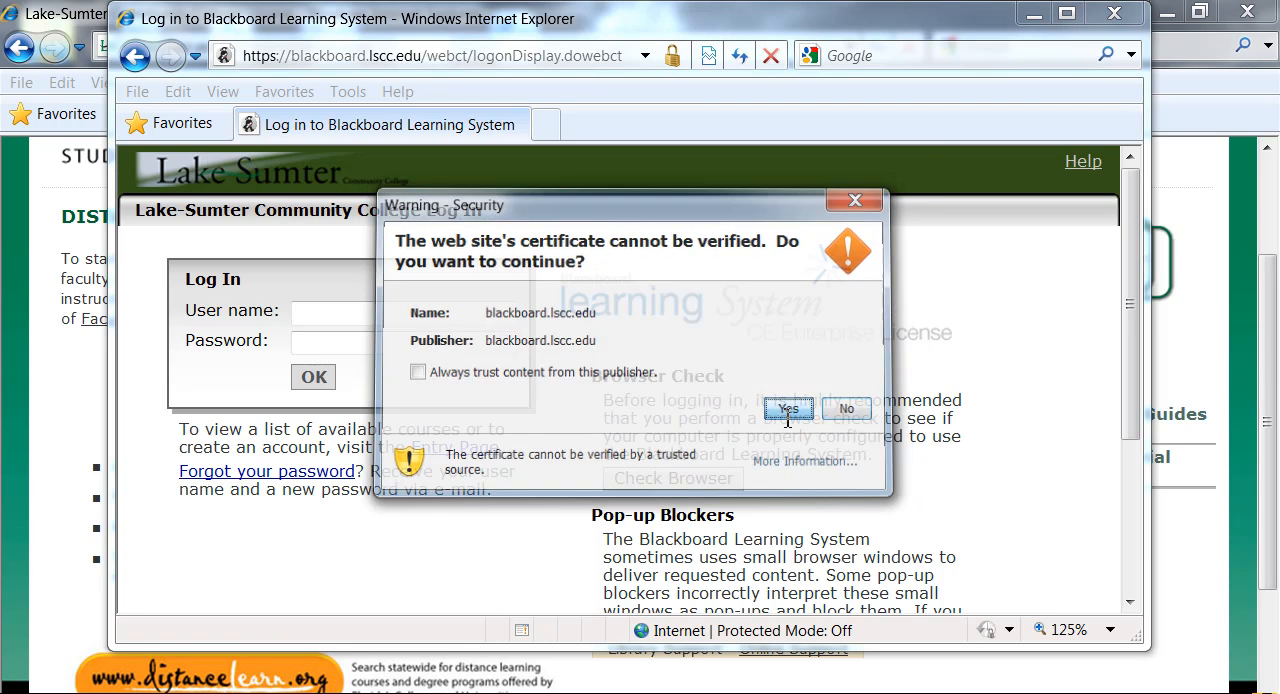
Answer Yes to the unverified certificate warning so the log-in form is usable
left_click(788, 408)
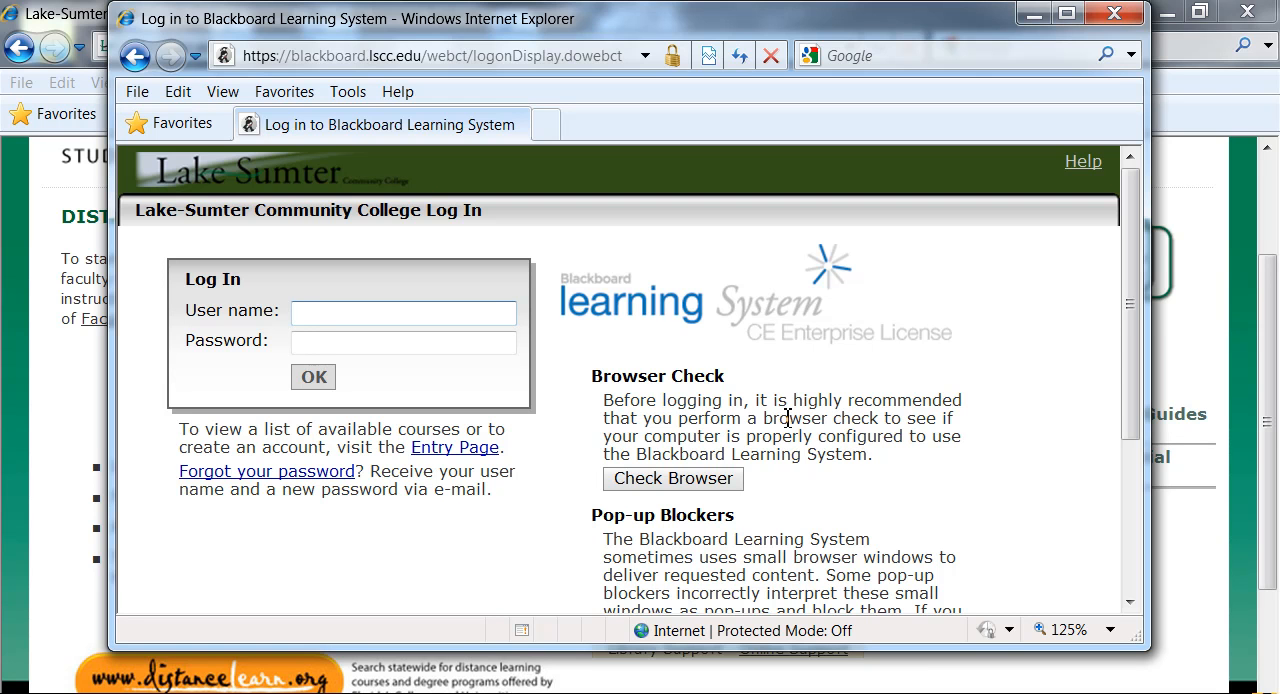
type("X00031351")
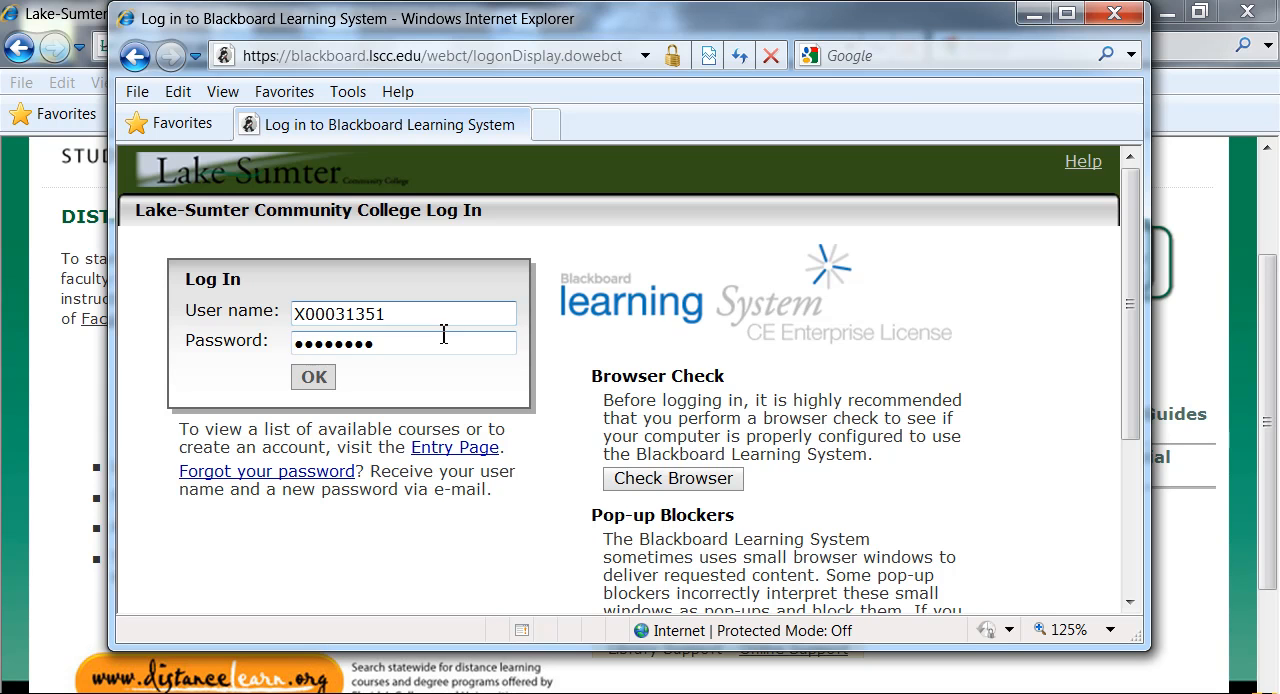
left_click(312, 376)
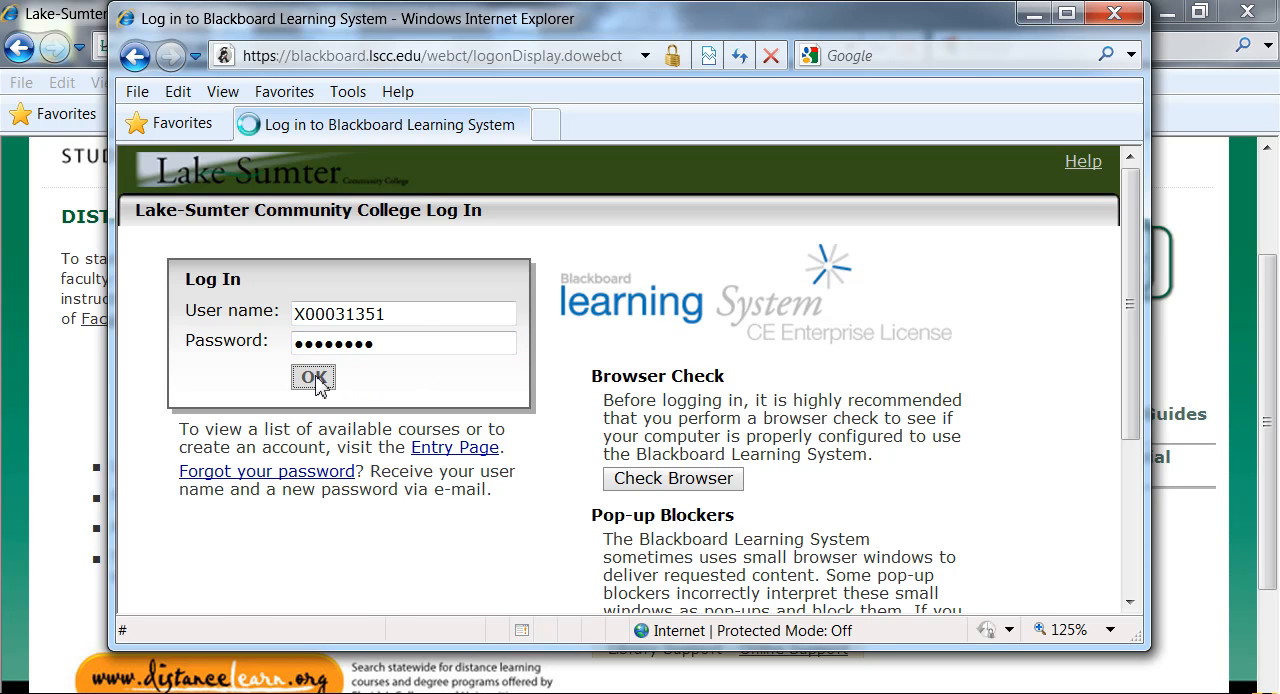
left_click(312, 378)
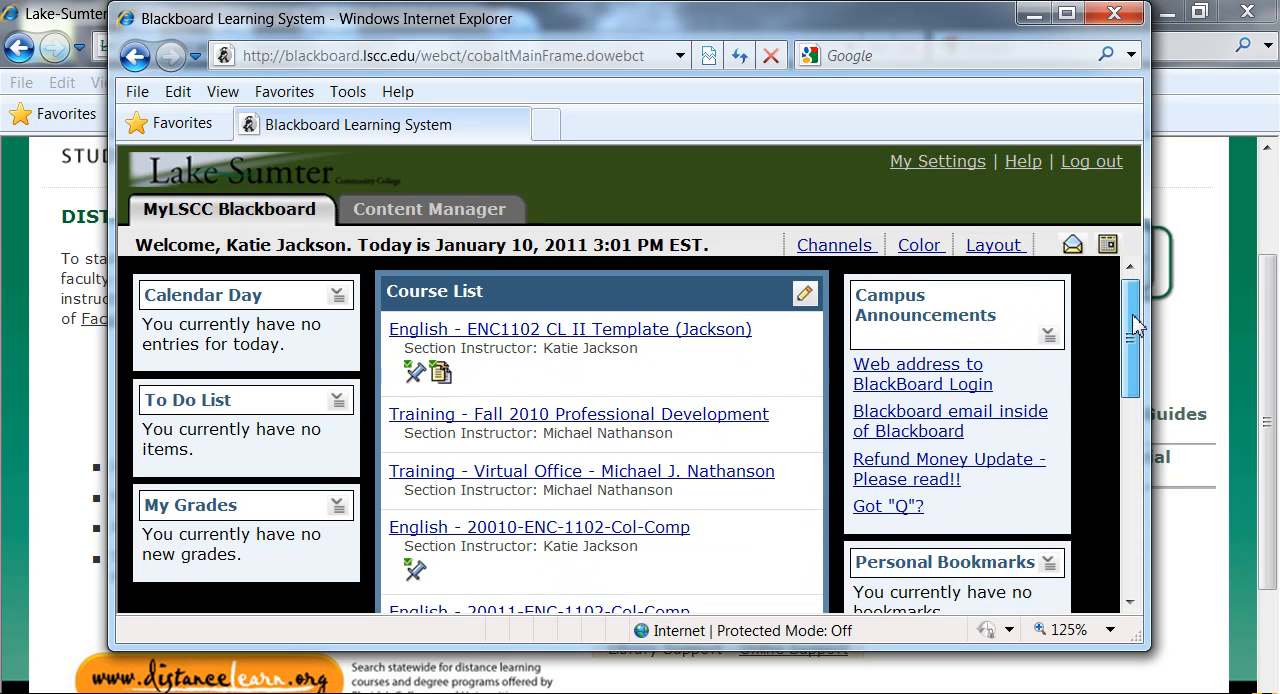
Scroll the Course List panel to show the English 2010, 2011 and 20049 sections
scroll("down", 3)
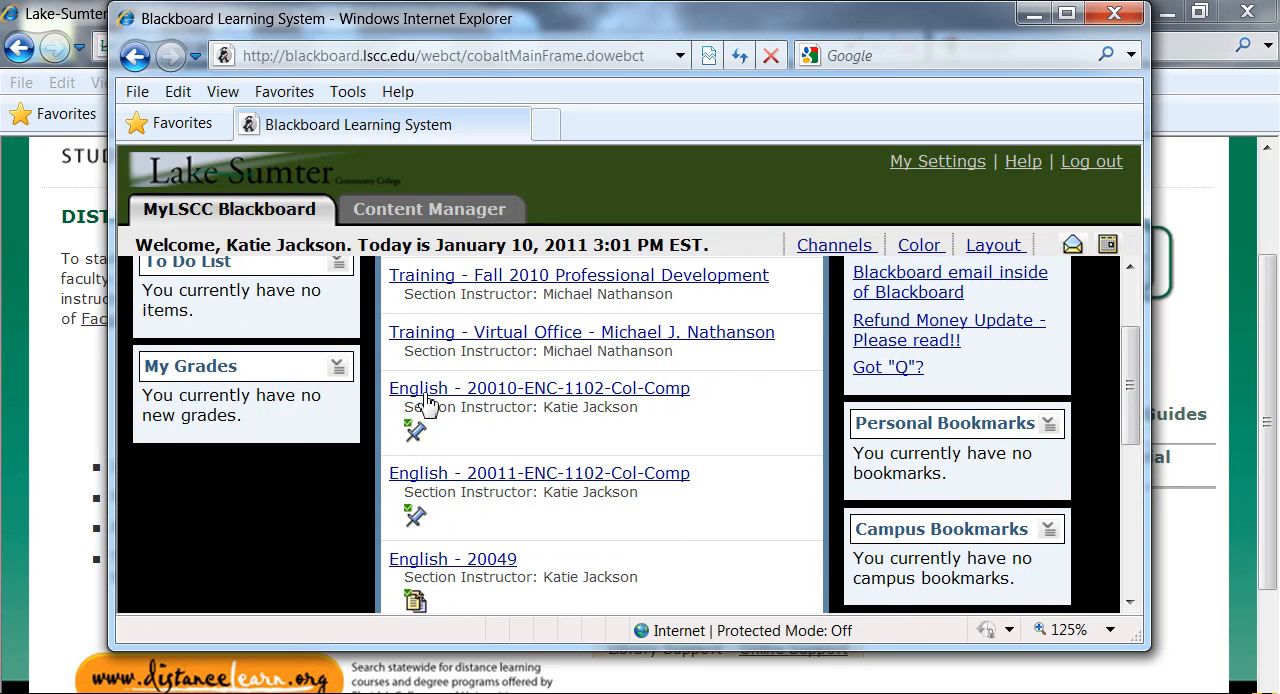
mouse_move(580, 400)
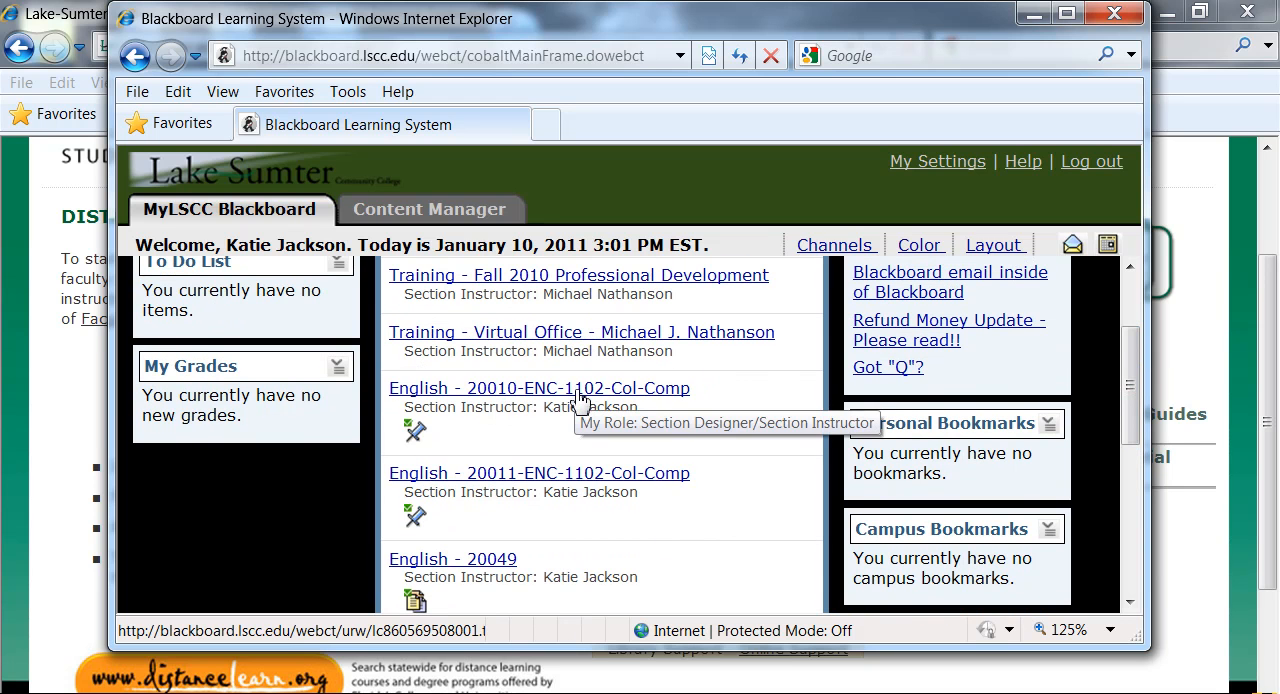